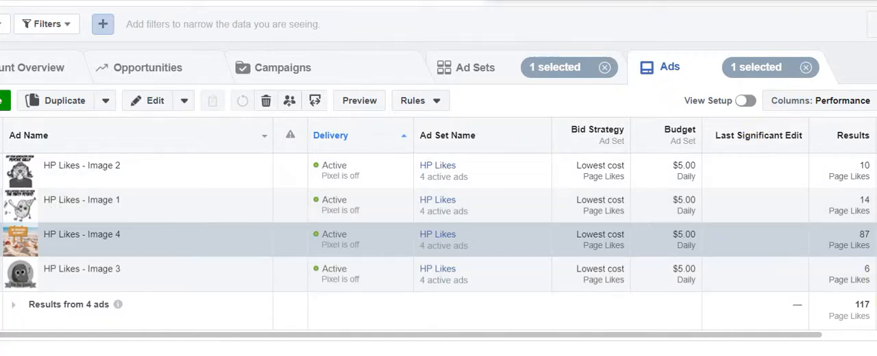
{"action": "mouse_move", "coordinate": [842, 307]}
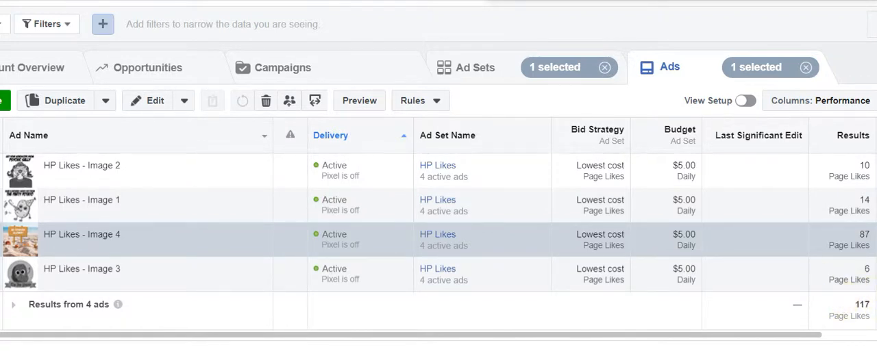
{"action": "mouse_move", "coordinate": [82, 170]}
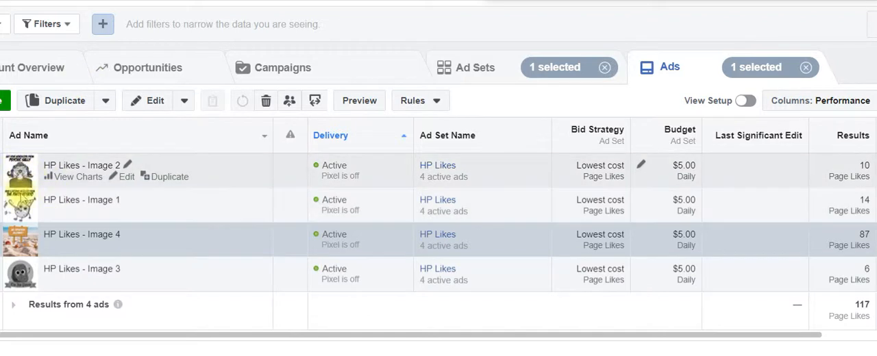
{"action": "mouse_move", "coordinate": [28, 274]}
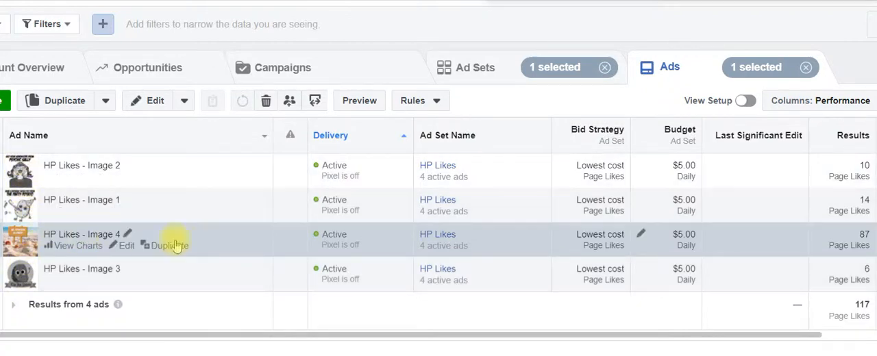
{"action": "mouse_move", "coordinate": [850, 274]}
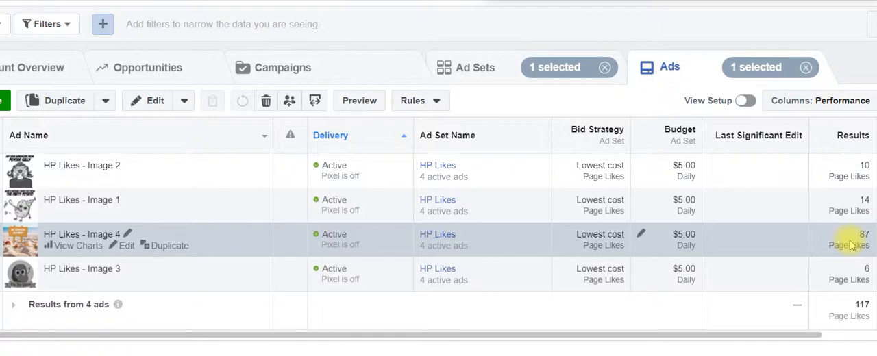
{"action": "mouse_move", "coordinate": [725, 246]}
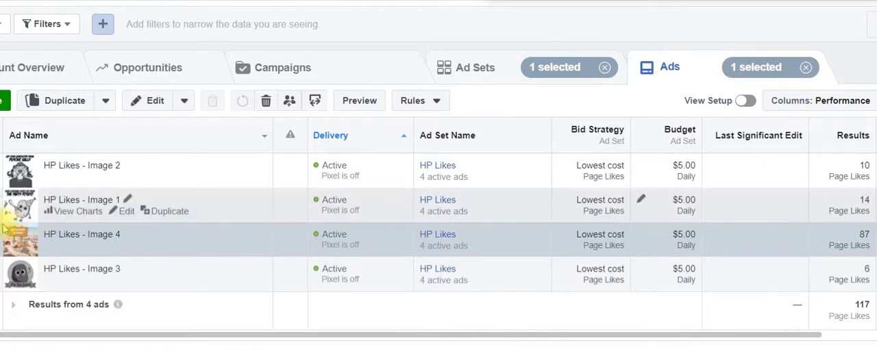
{"action": "mouse_move", "coordinate": [34, 240]}
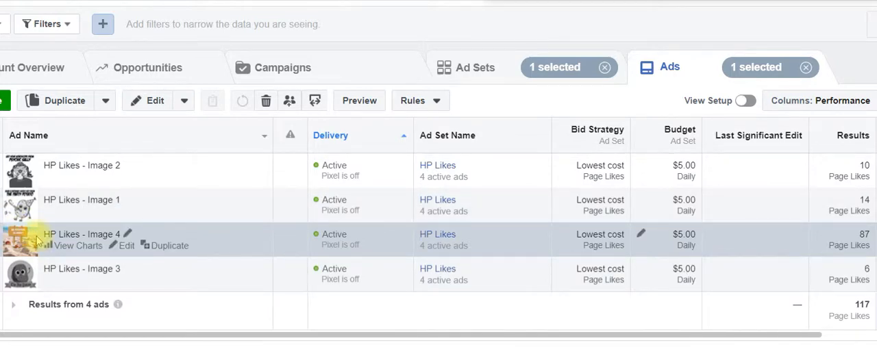